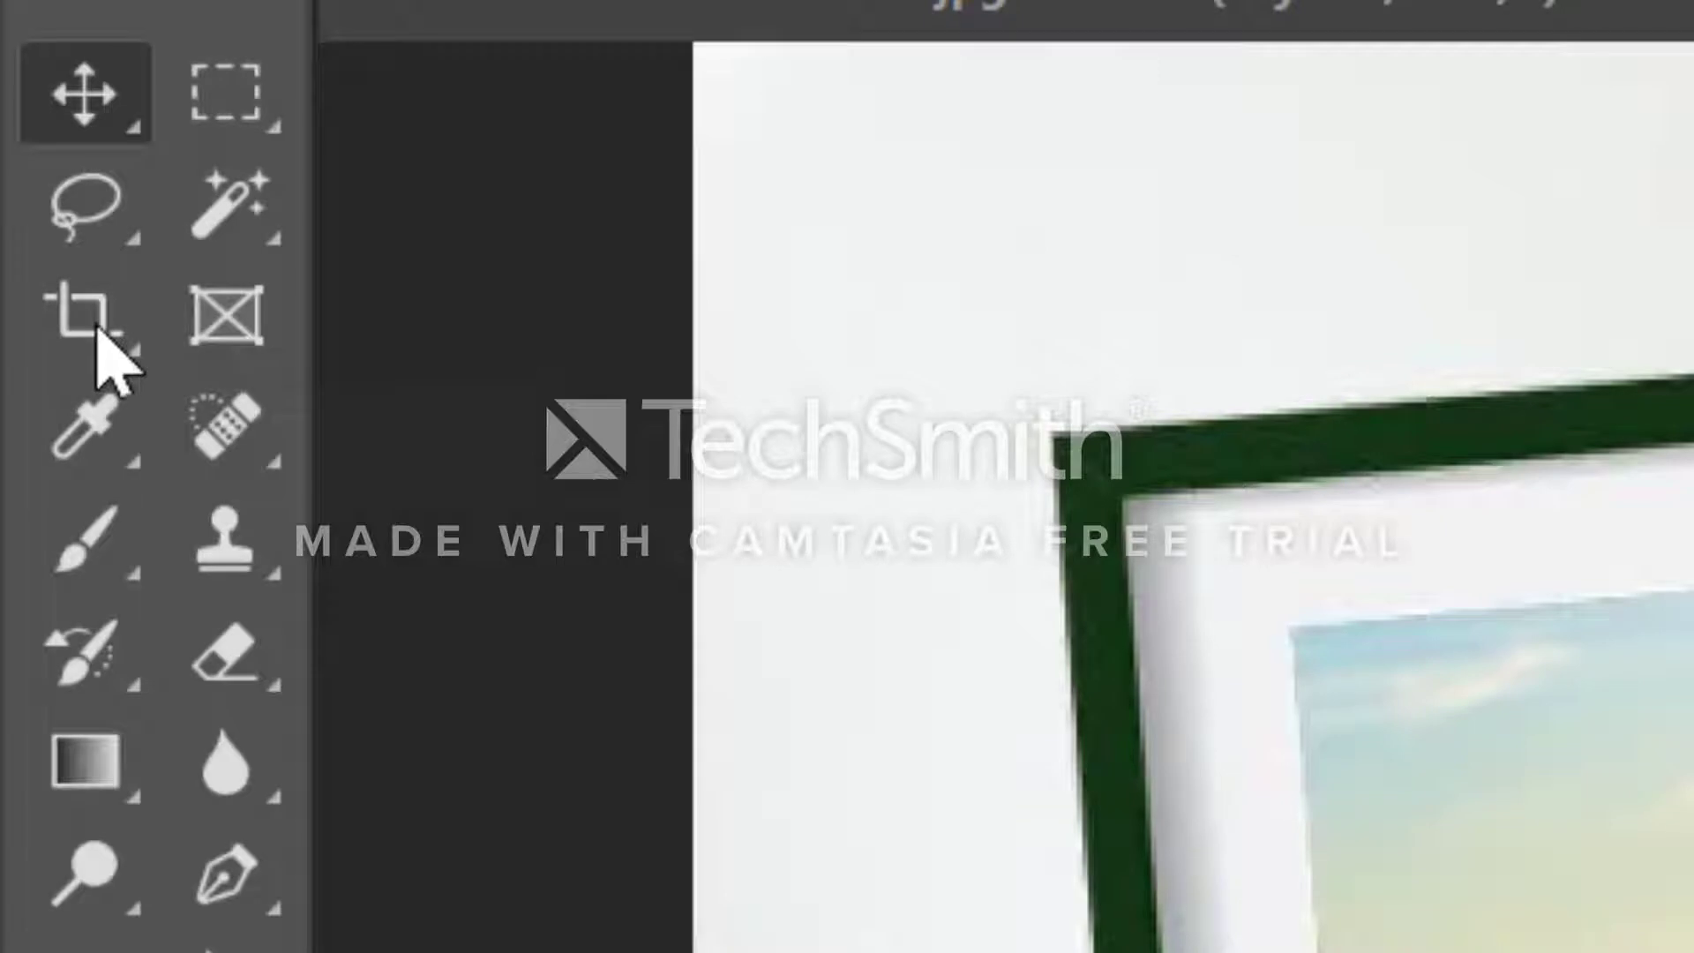
Choose the Crop tool from the toolbar to start cropping crop.jpg.
left_click(85, 314)
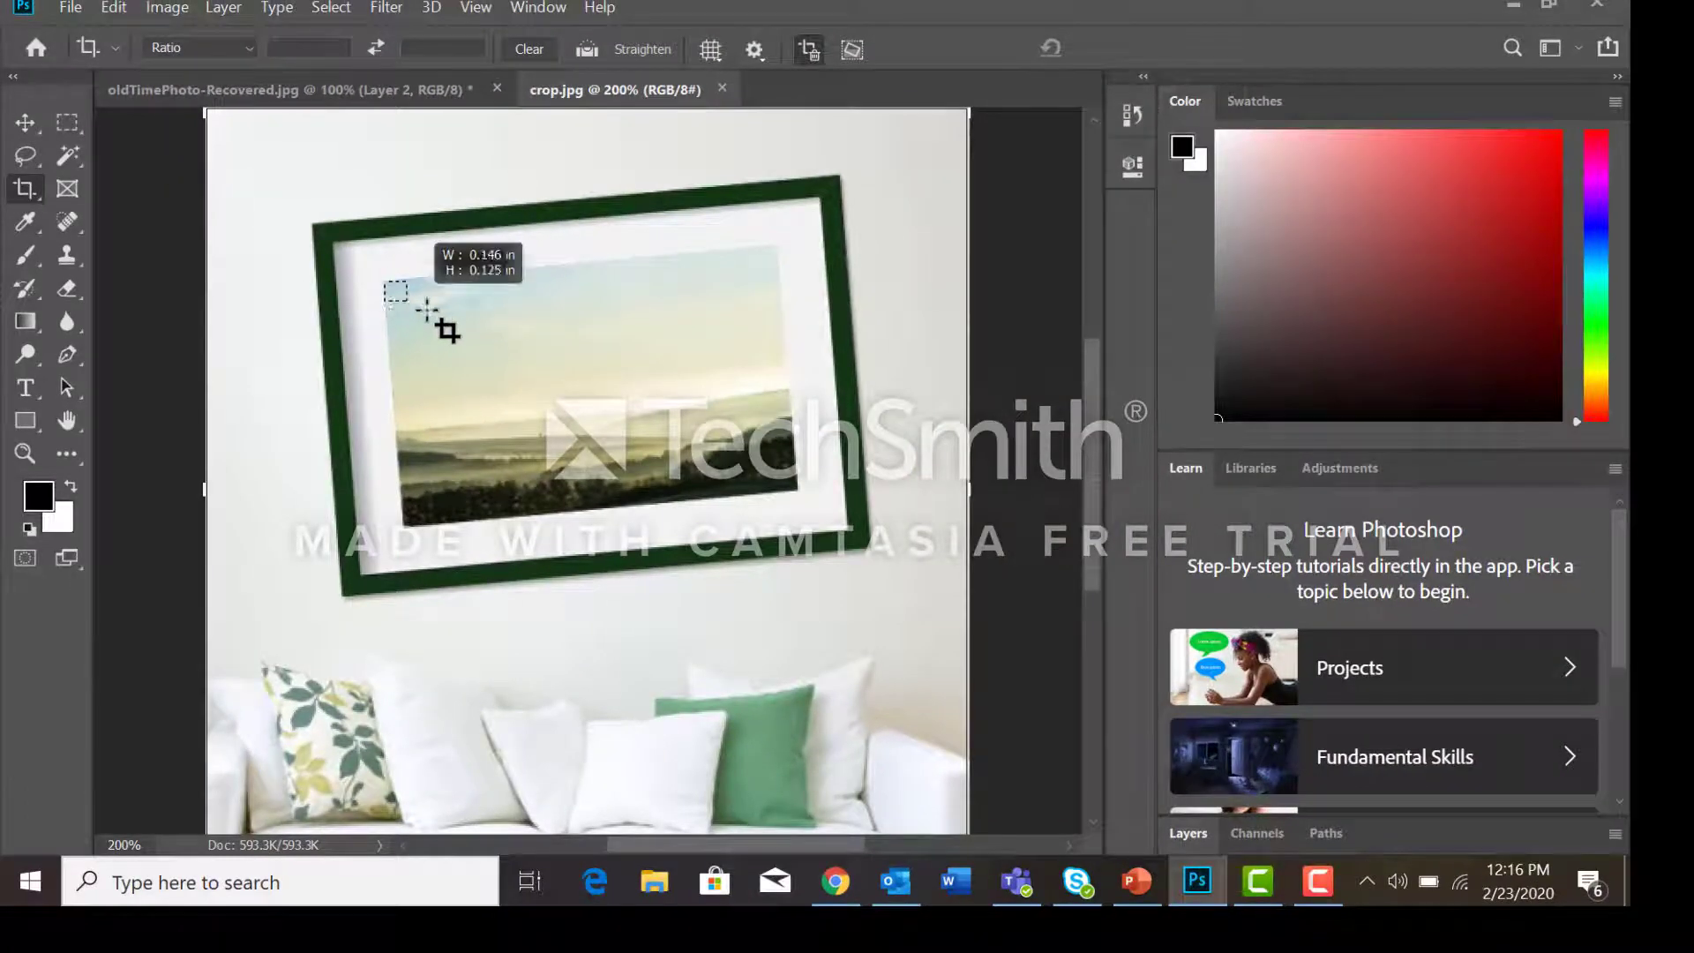
Draw a crop area over the landscape photo and tilt it about -5° to match the frame.
left_click_drag(388, 291, 820, 498)
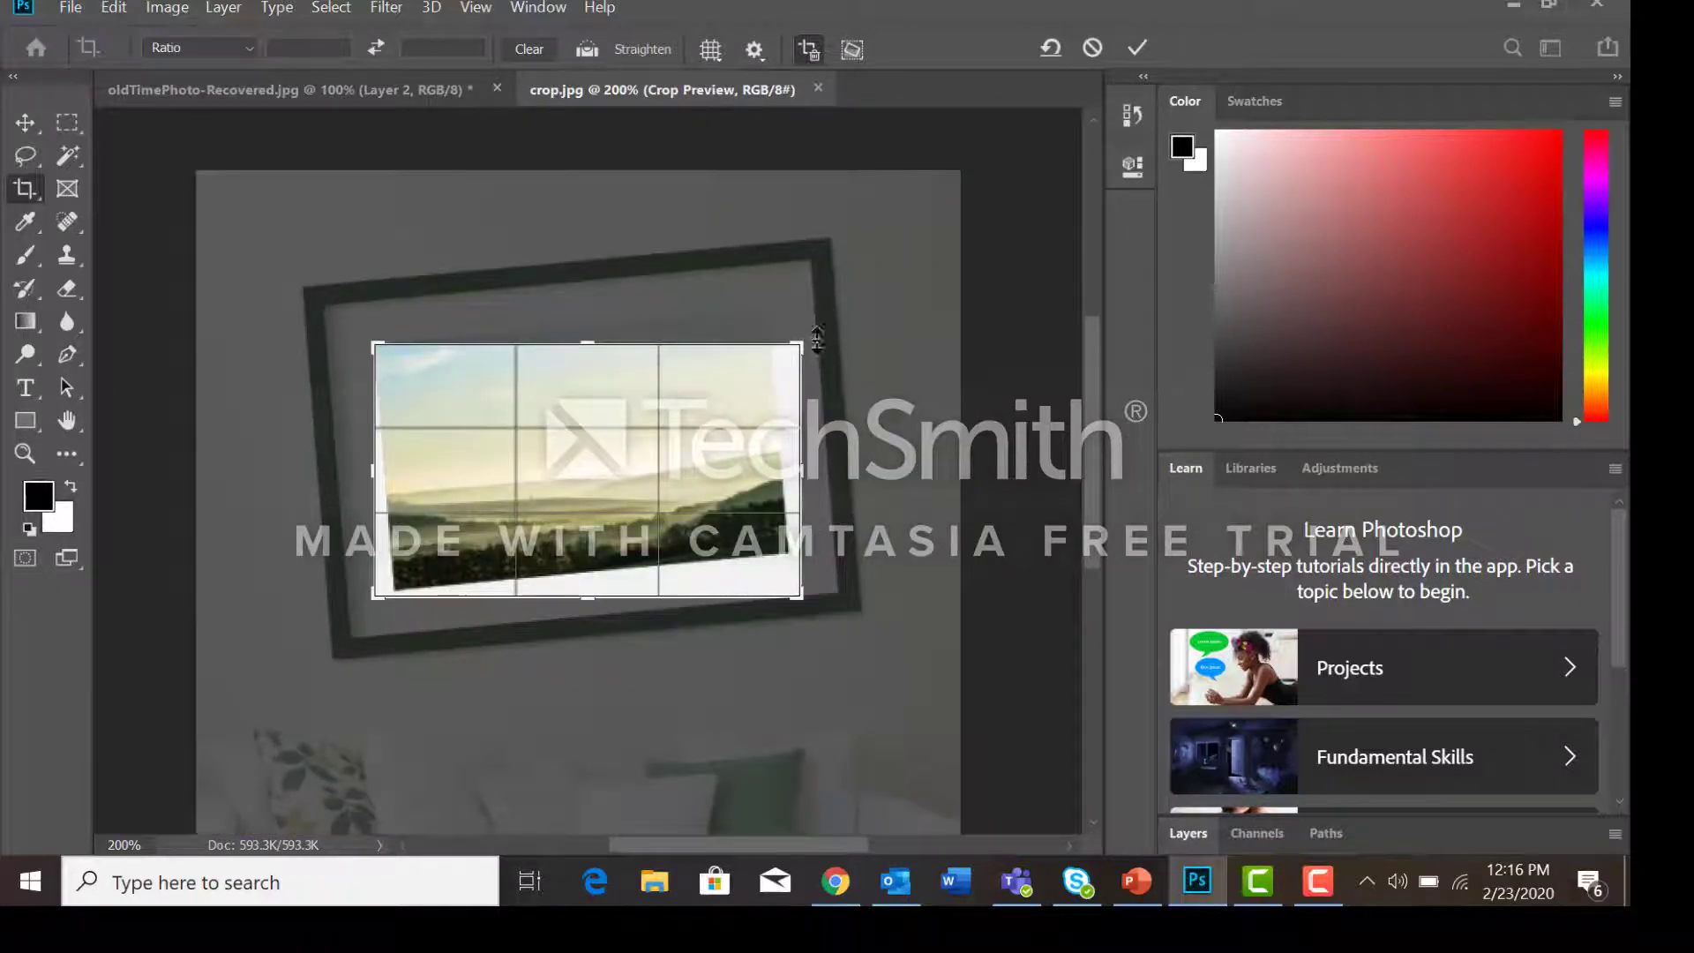
left_click_drag(815, 335, 804, 302)
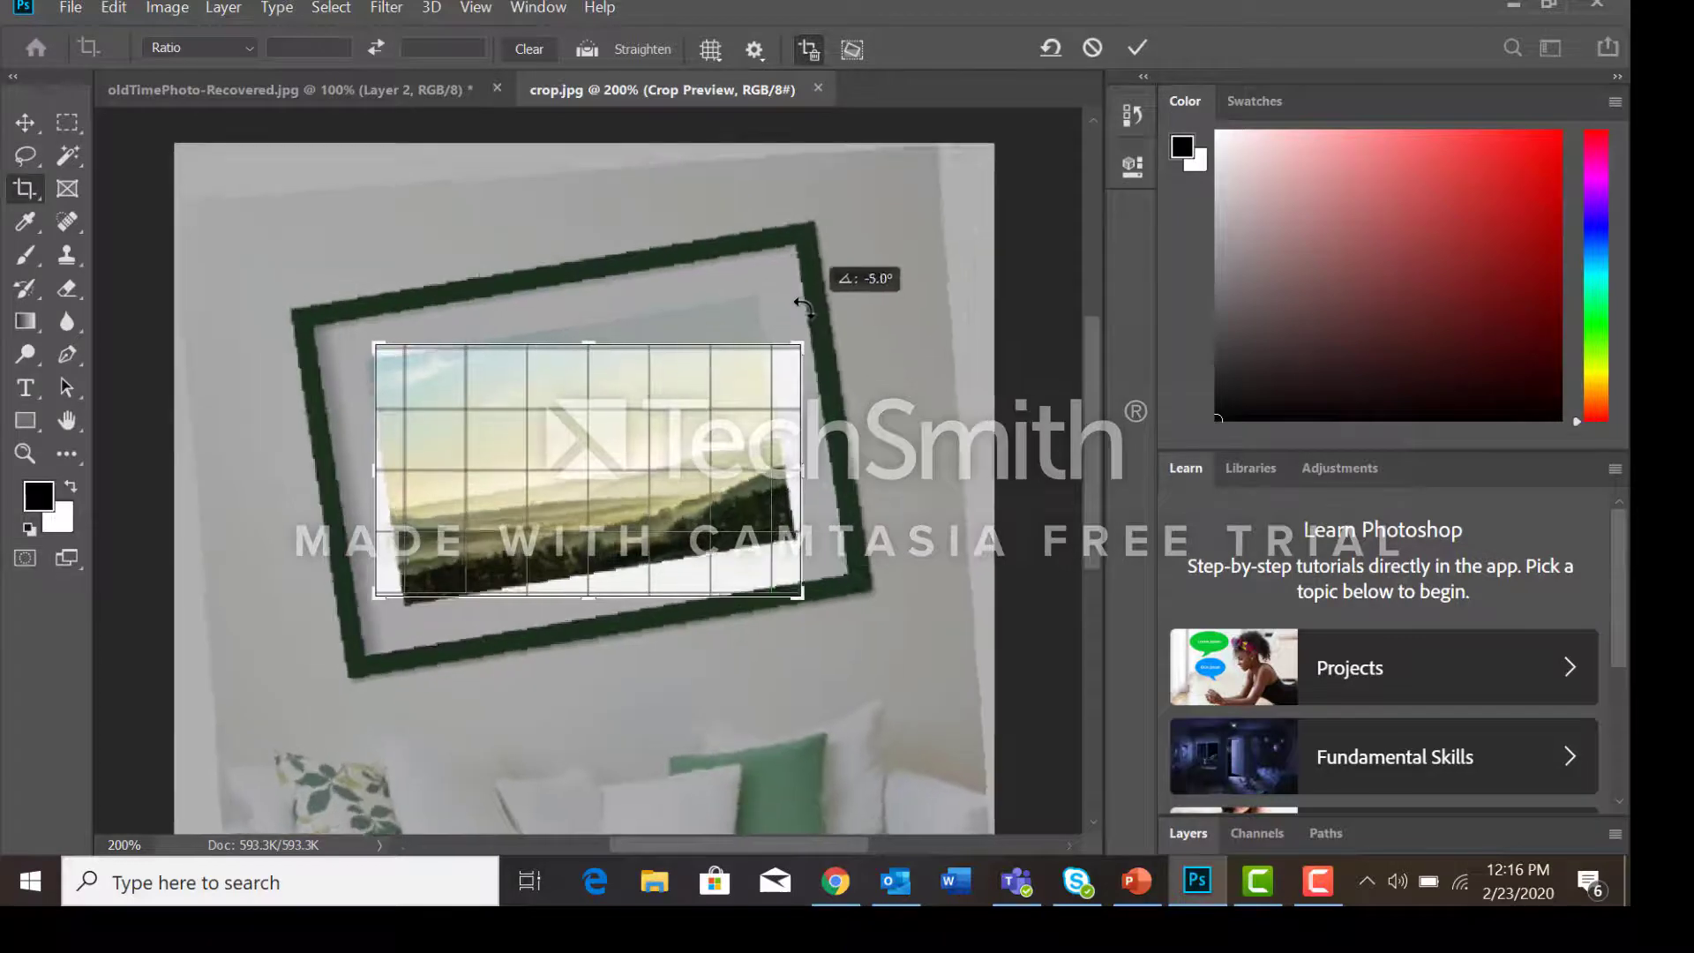
Level the crop rotation and commit it, leaving only the straightened landscape photo.
left_click_drag(804, 302, 795, 295)
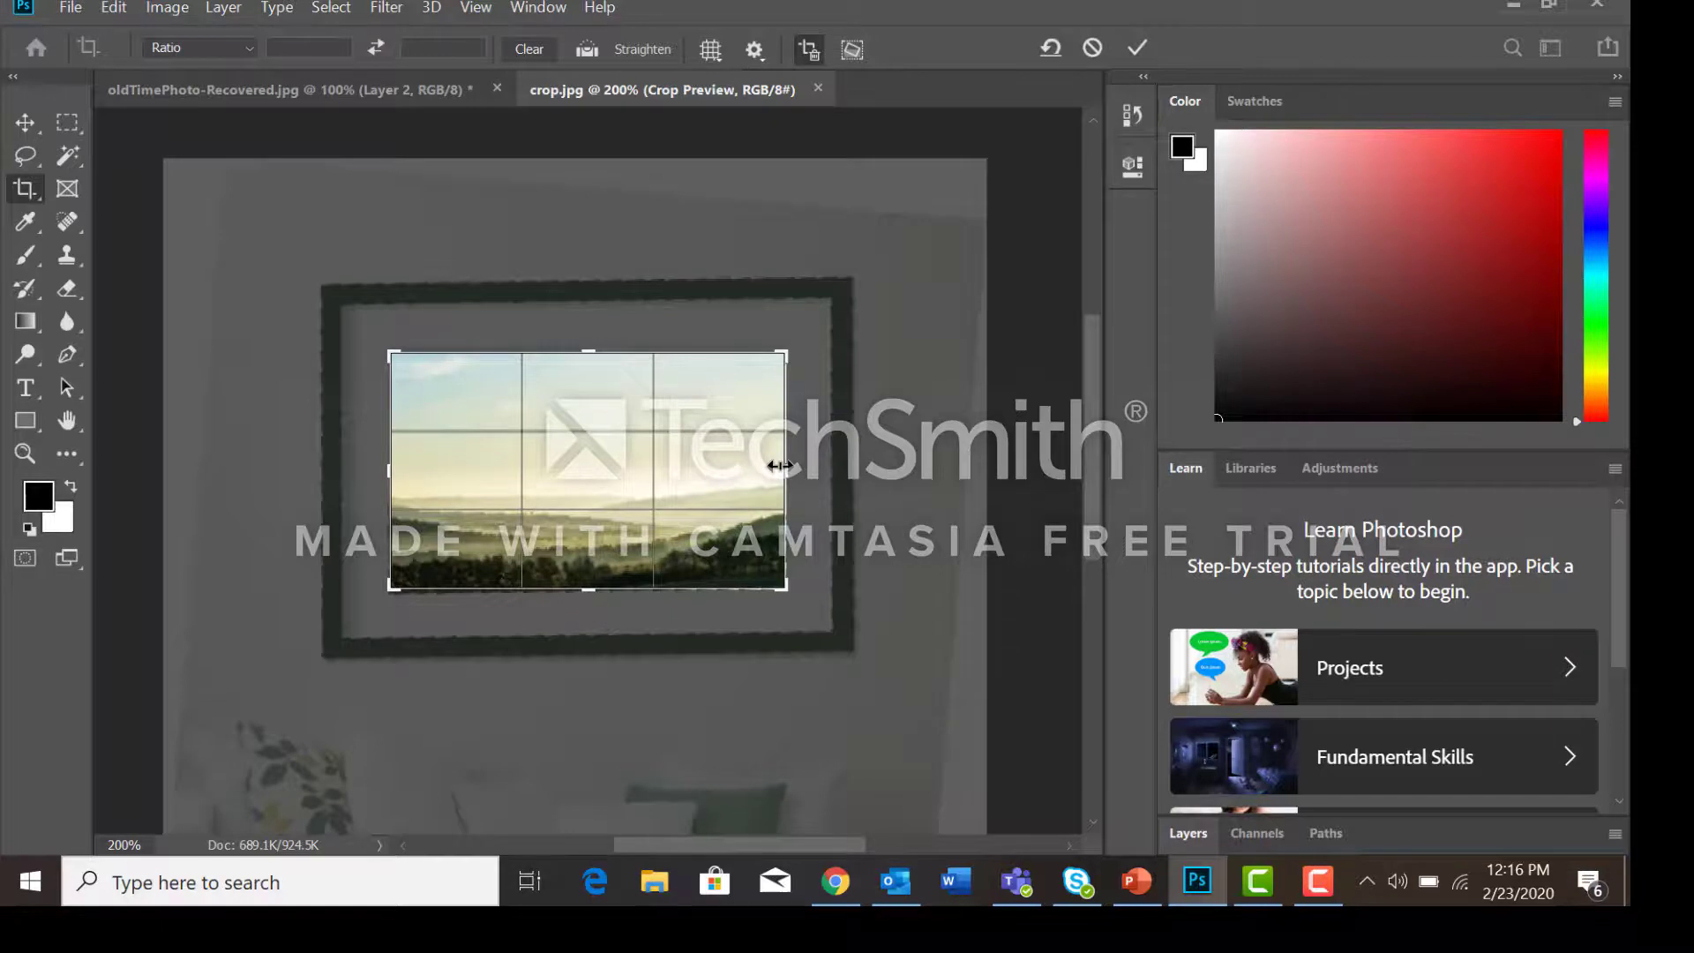
left_click(1147, 47)
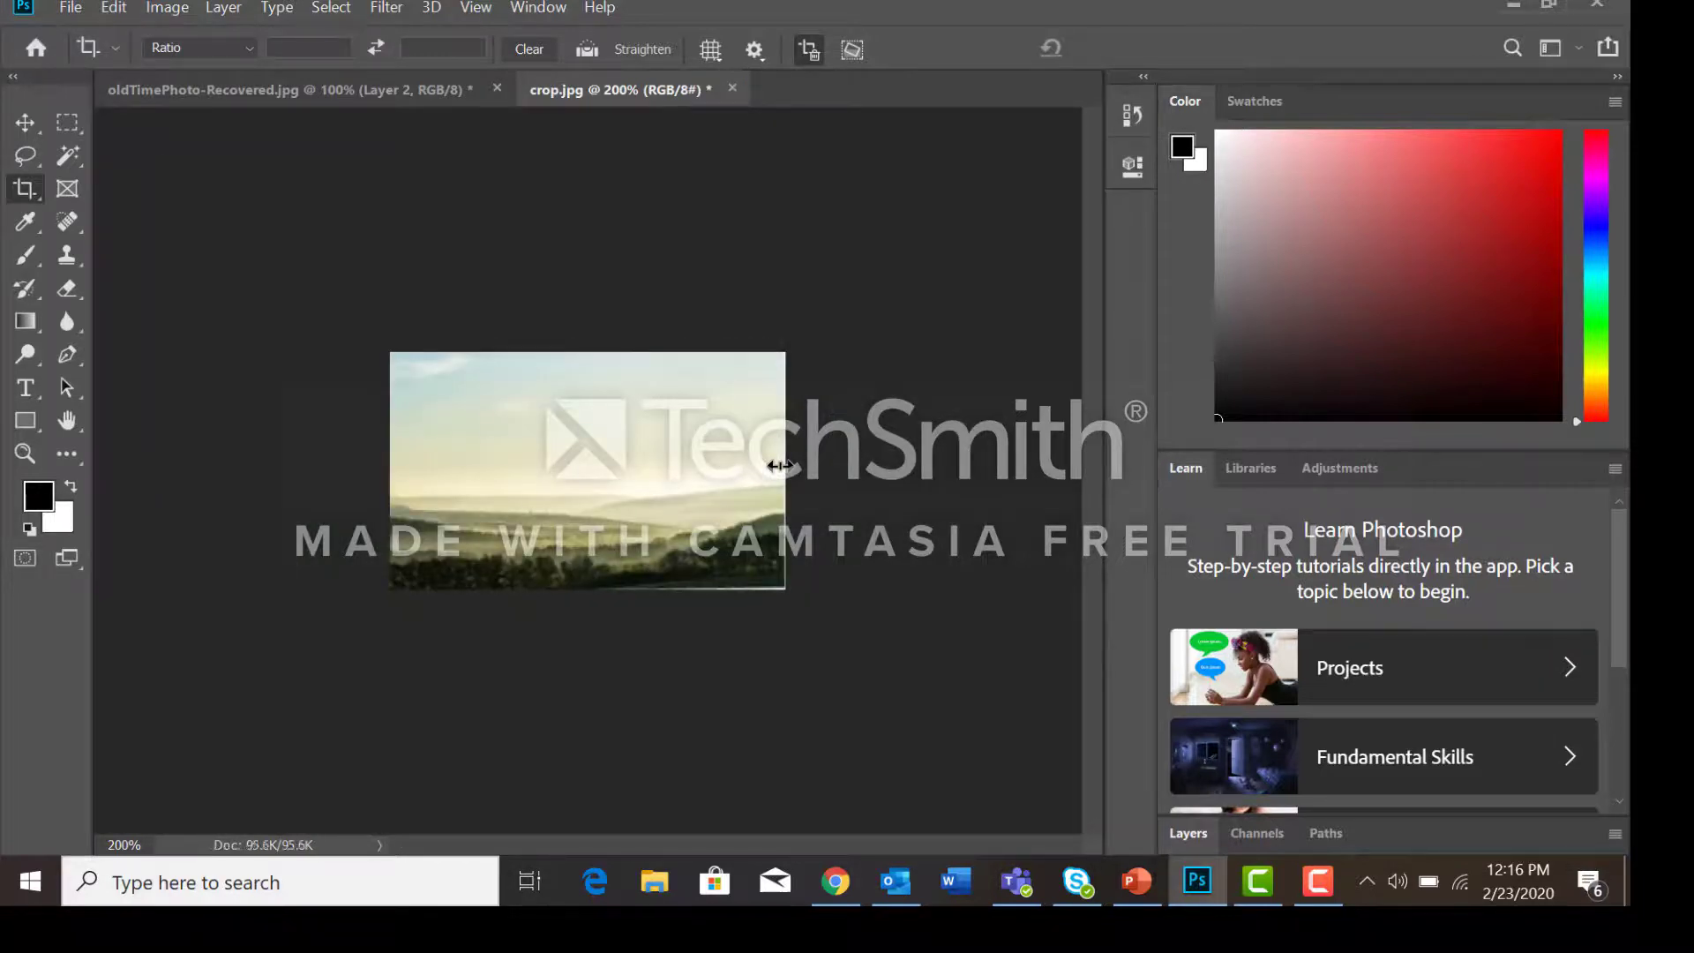